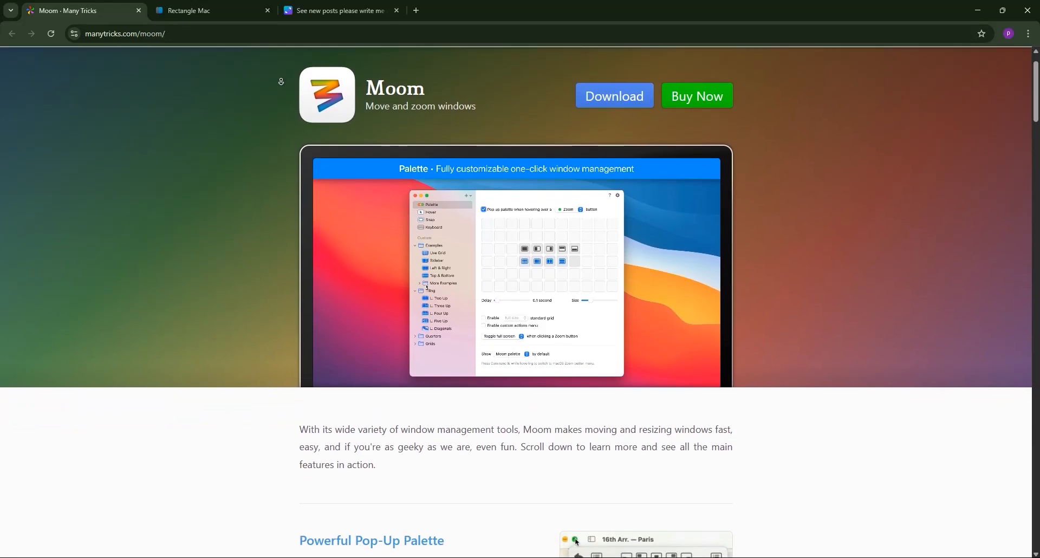
Scroll the manytricks.com Moom page from the header down to its footer links.
scroll(down, 3)
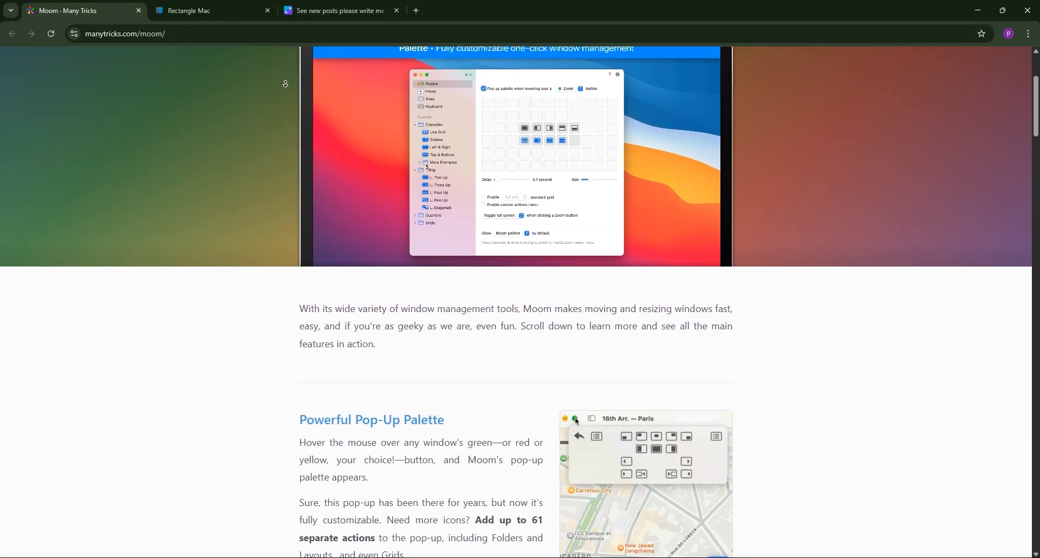
scroll(down, 3)
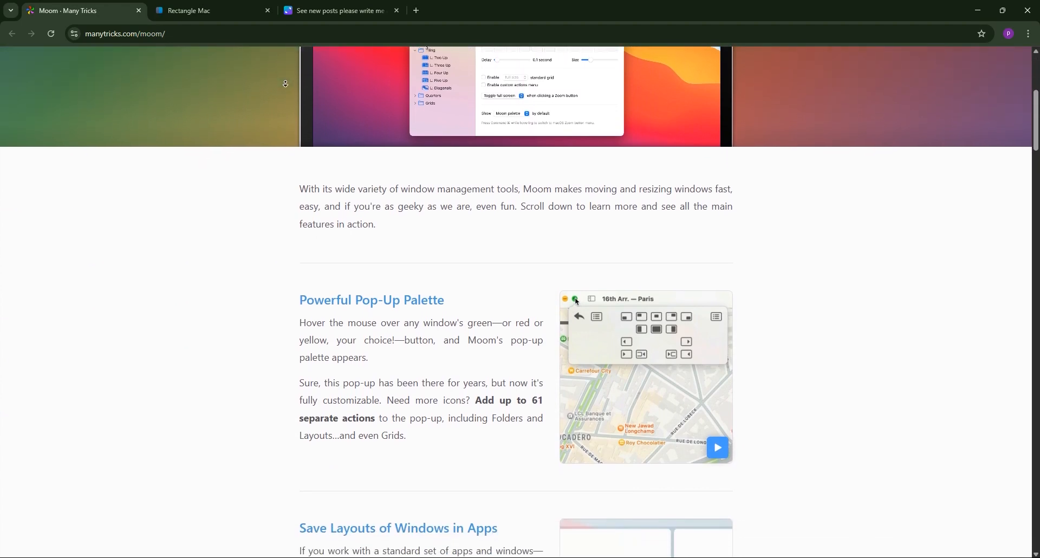
scroll(down, 3)
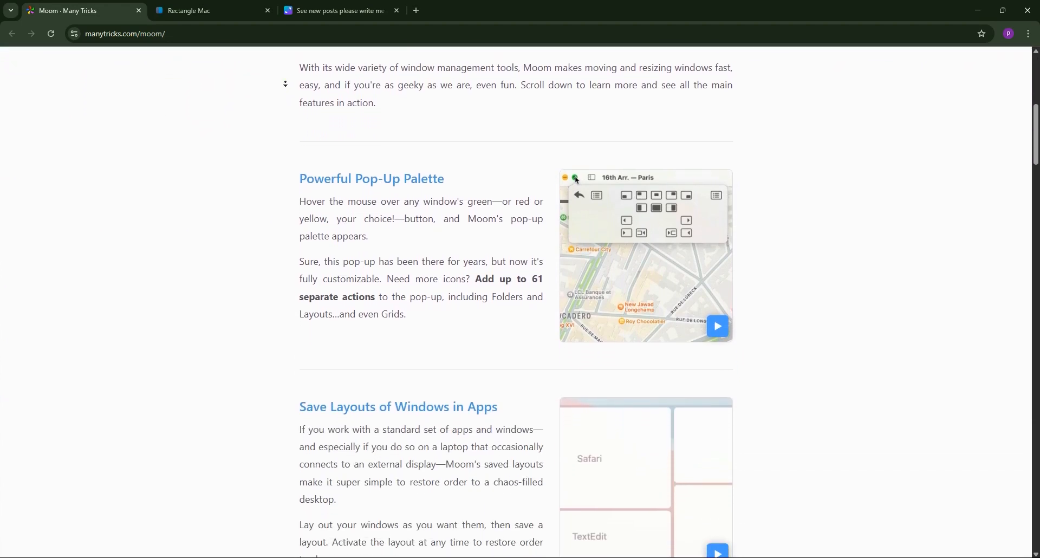
scroll(down, 3)
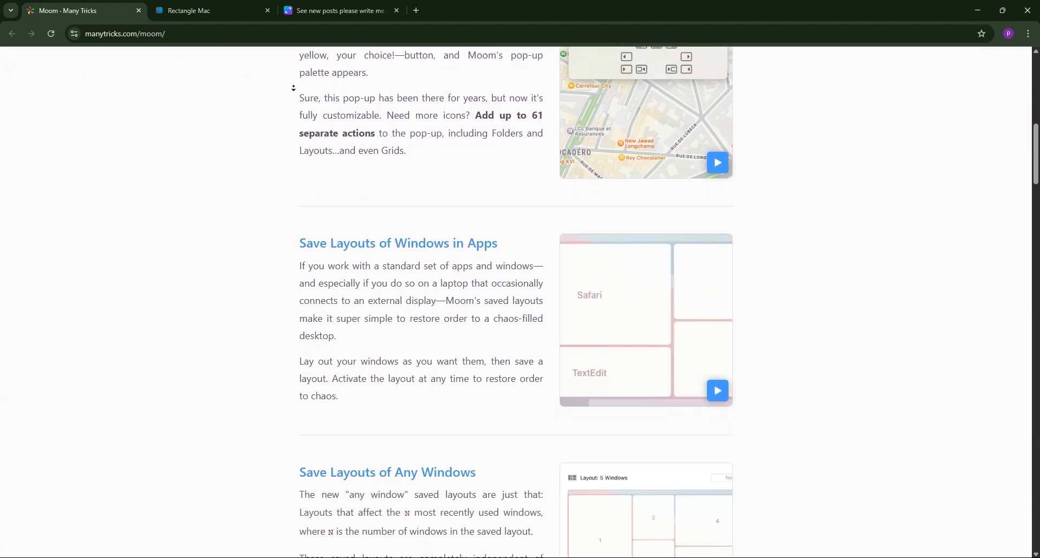
scroll(down, 3)
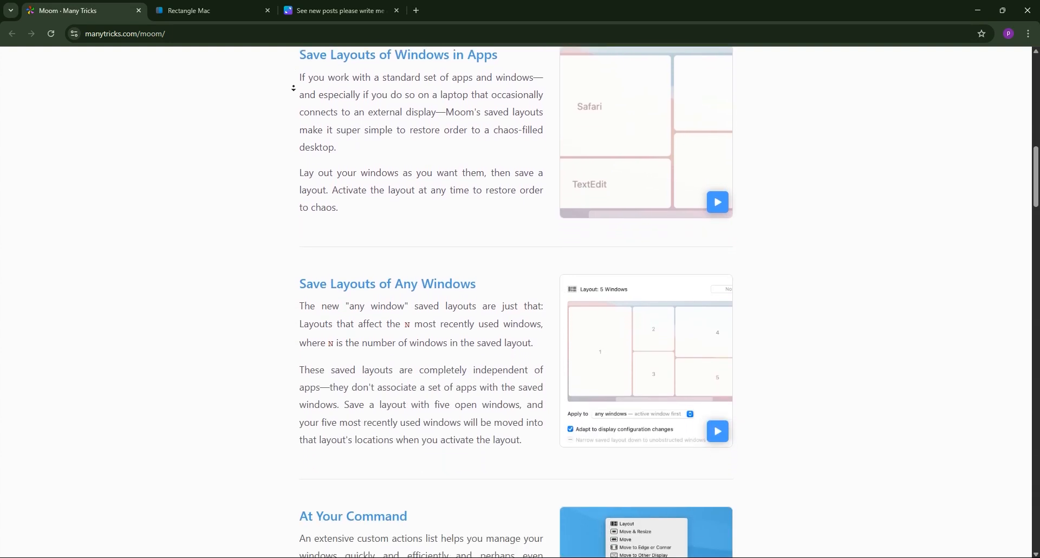
scroll(down, 3)
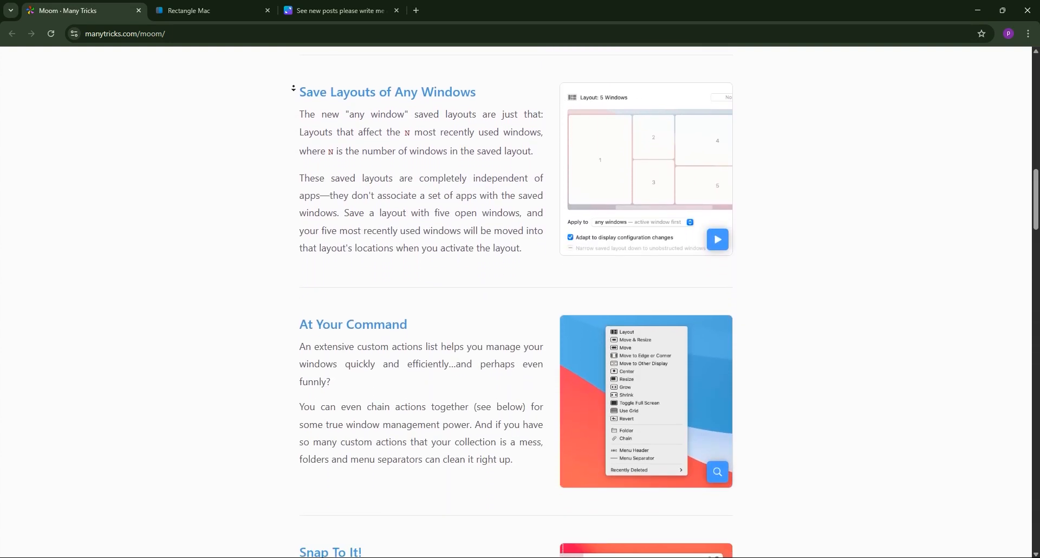
scroll(down, 3)
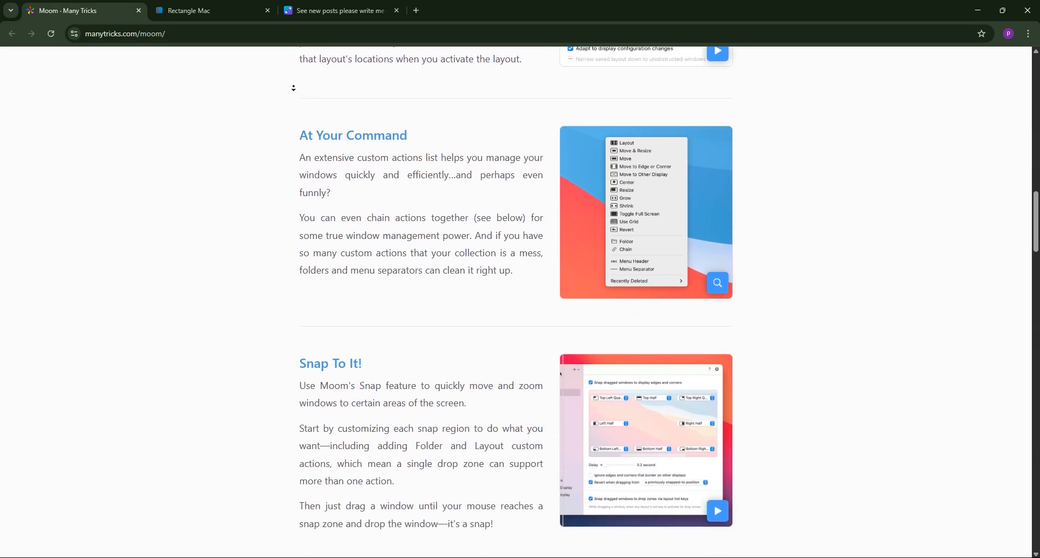
scroll(down, 3)
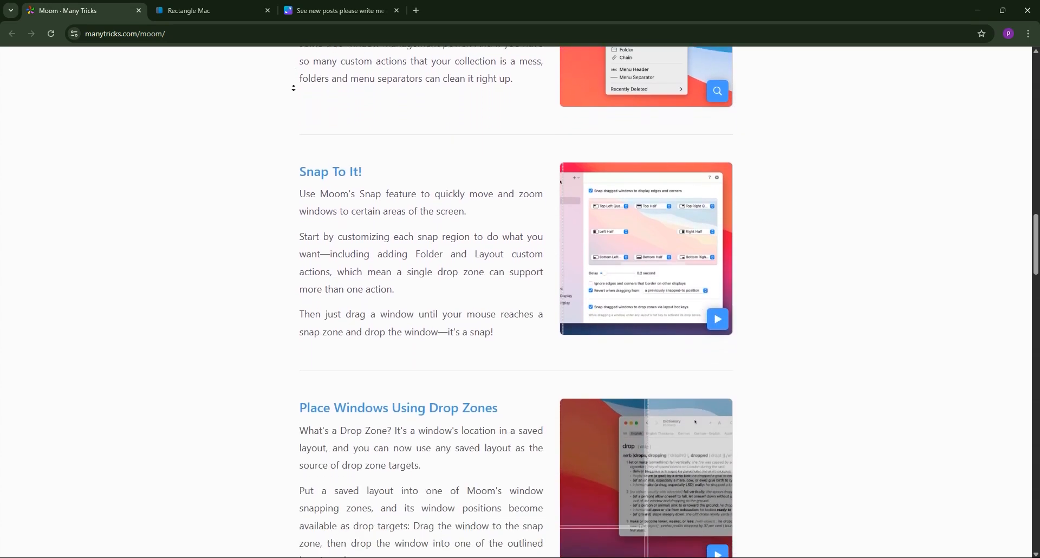
scroll(down, 3)
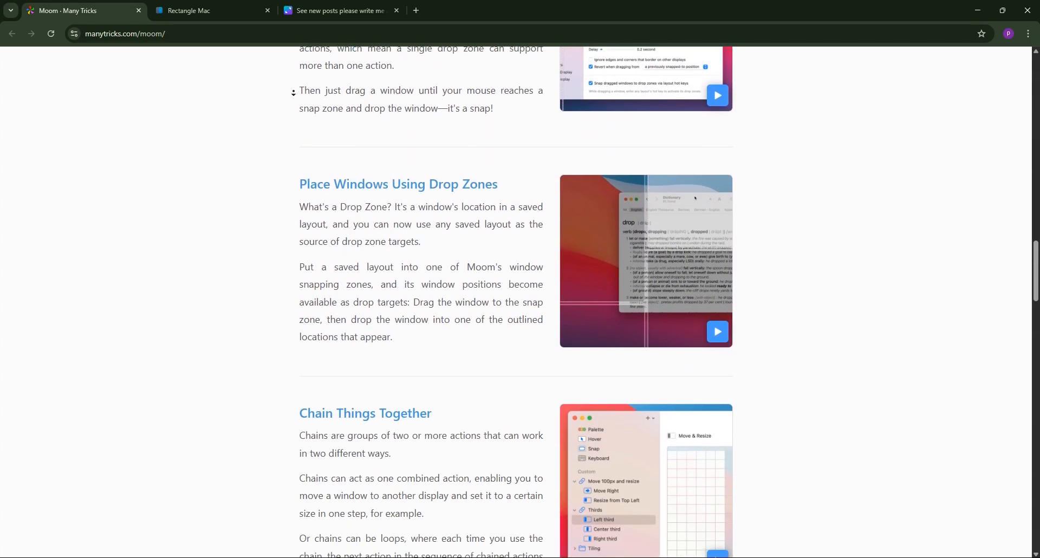
scroll(down, 3)
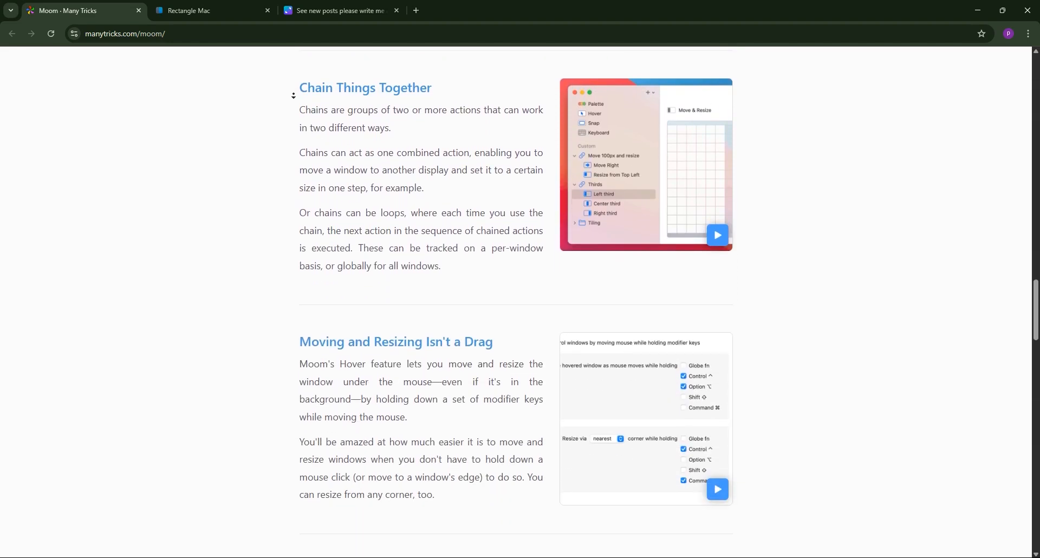
scroll(down, 3)
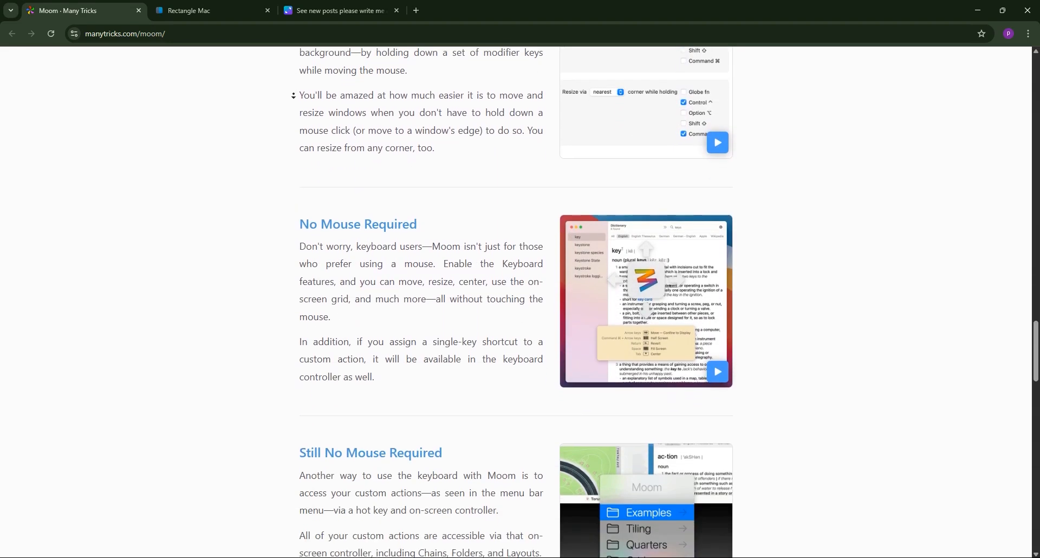
scroll(down, 3)
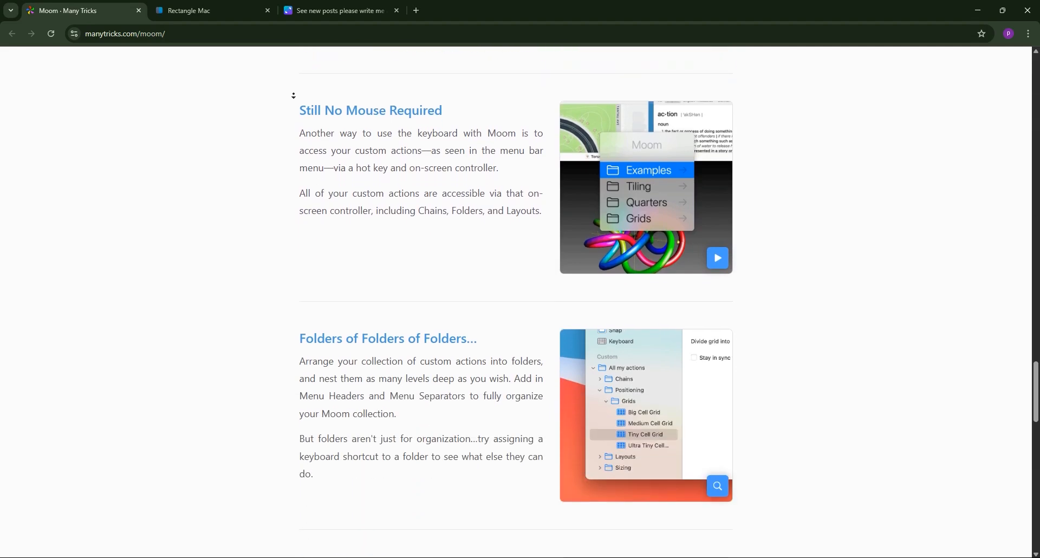
scroll(down, 3)
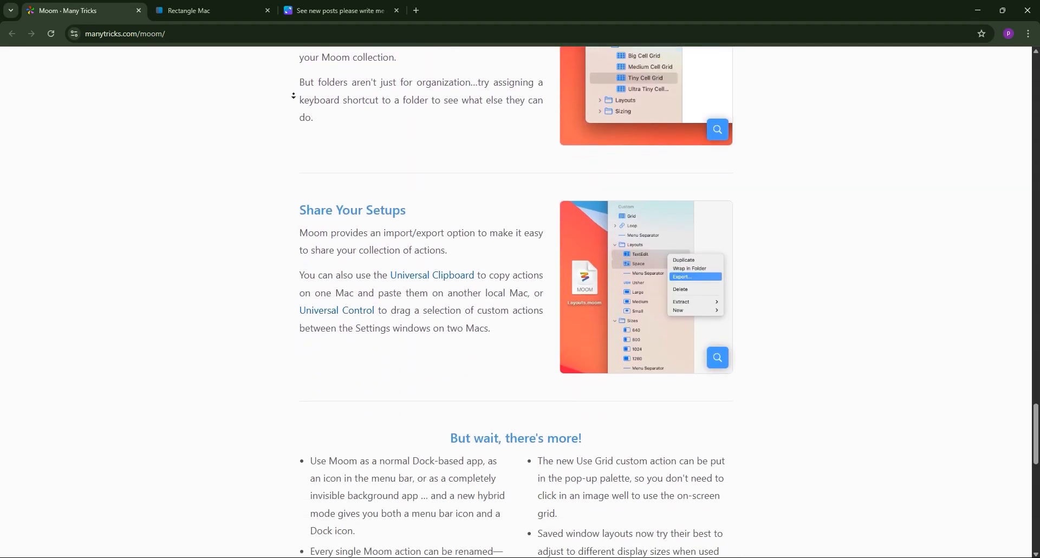
scroll(down, 3)
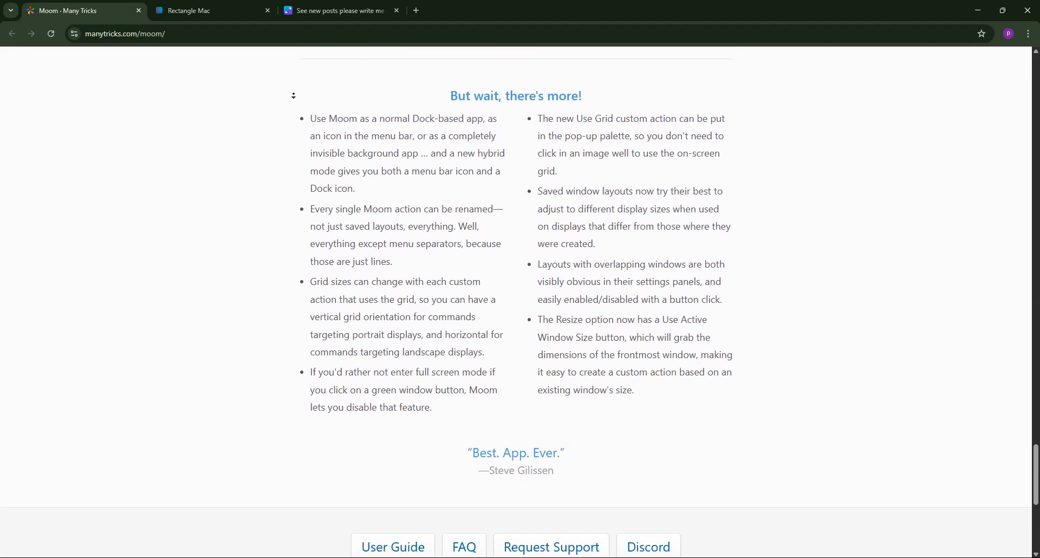
scroll(down, 3)
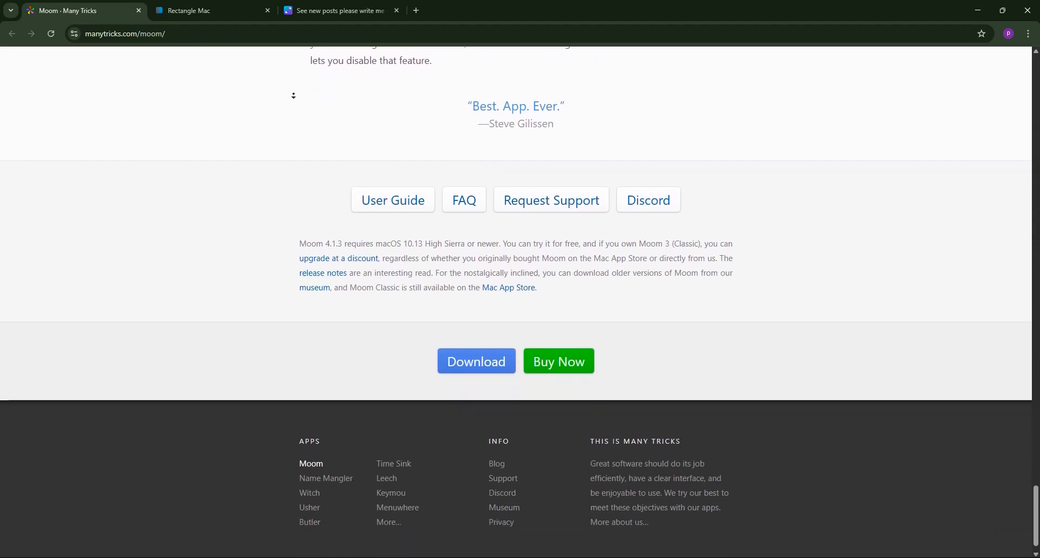
Switch to the rectangleapp.com tab and scroll through it to the copyright footer.
click(207, 11)
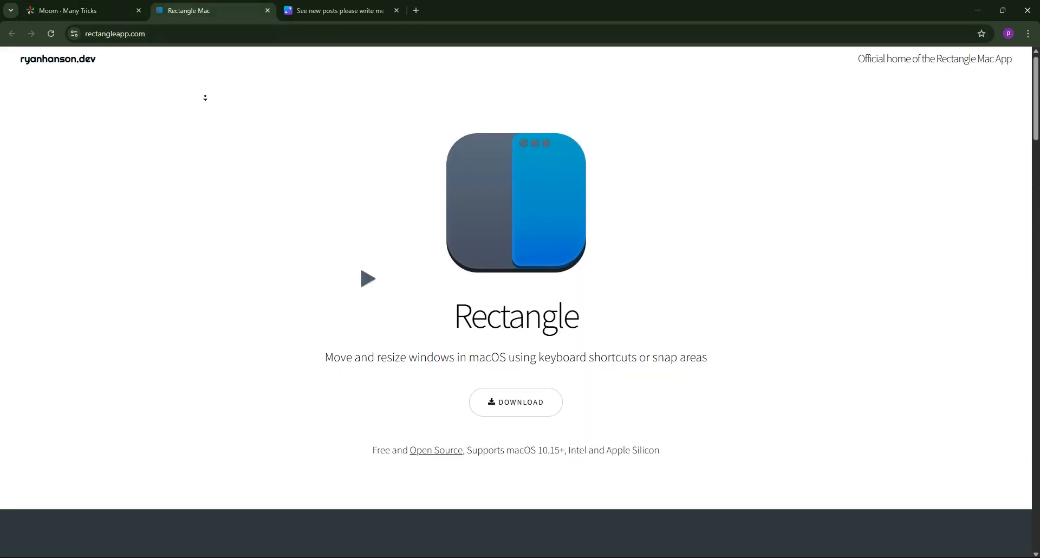
scroll(down, 3)
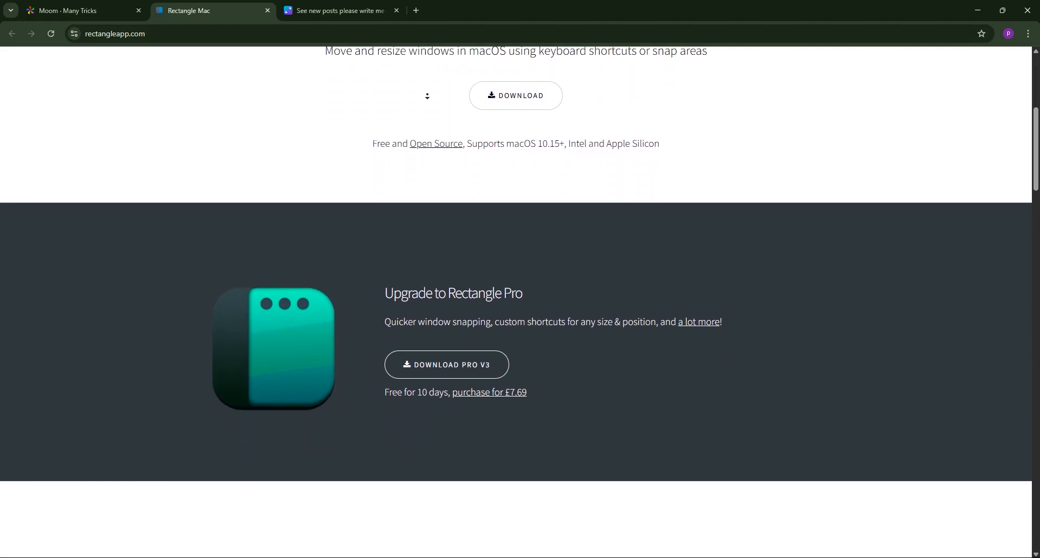
scroll(down, 3)
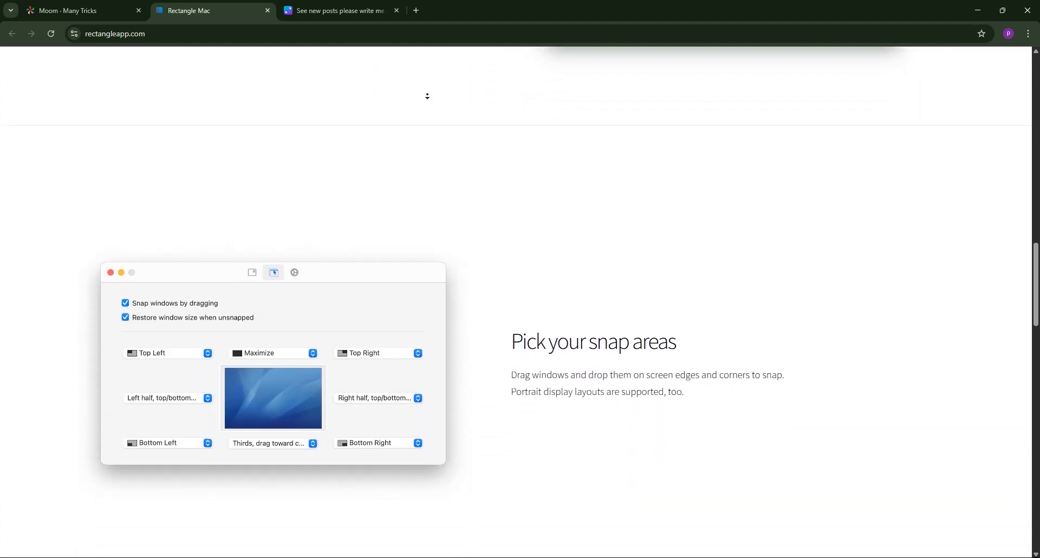
scroll(down, 3)
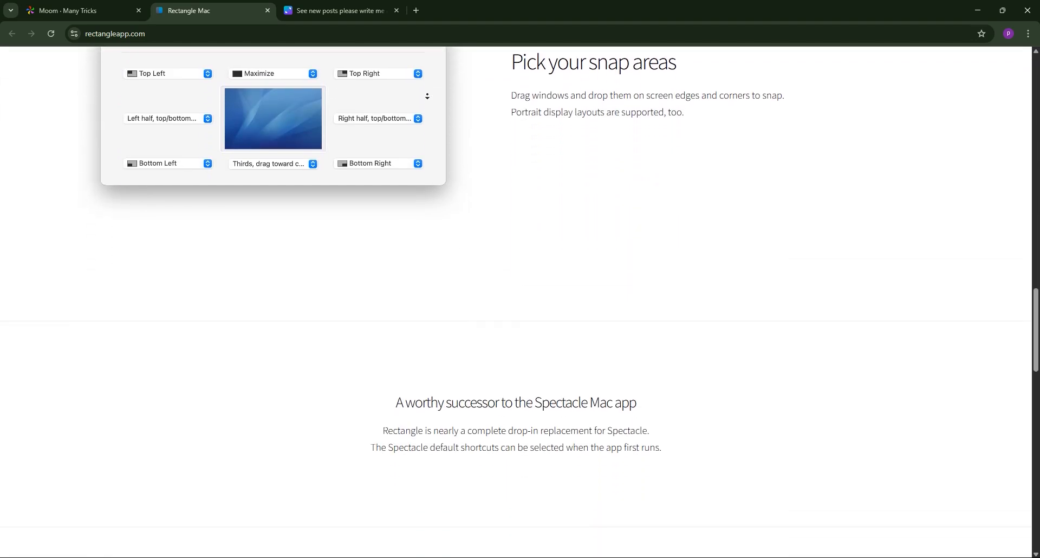
scroll(down, 3)
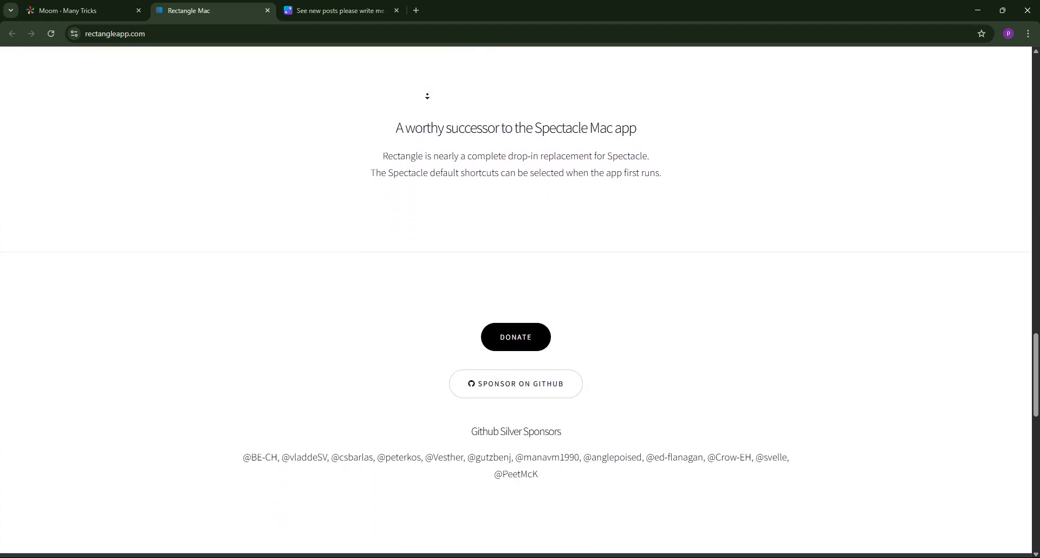
scroll(down, 3)
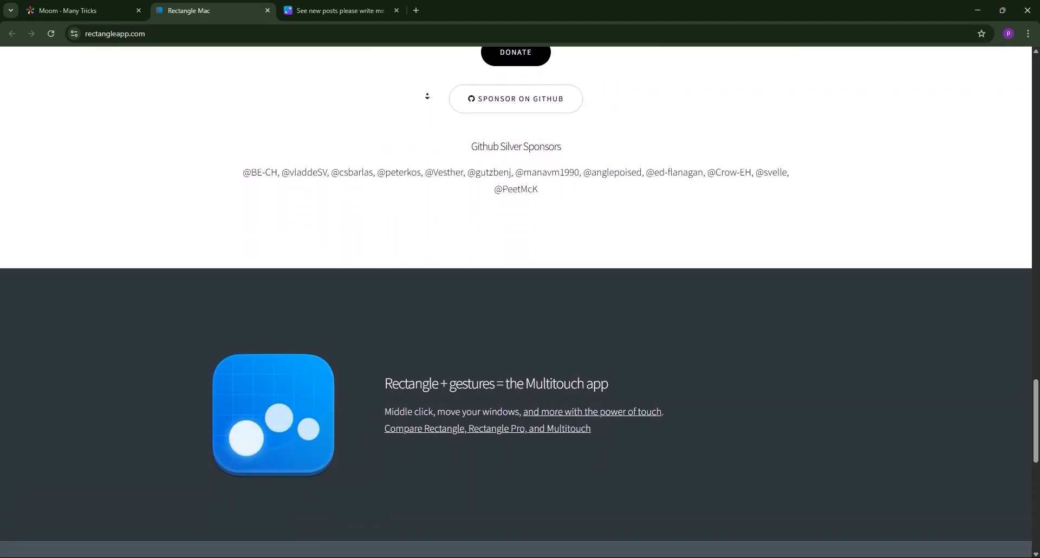
scroll(down, 3)
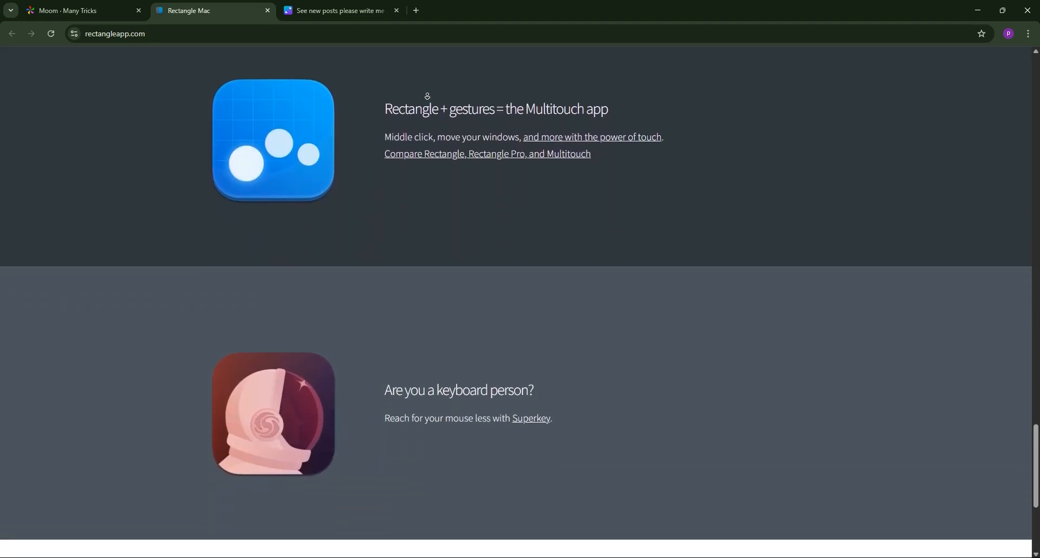
scroll(down, 3)
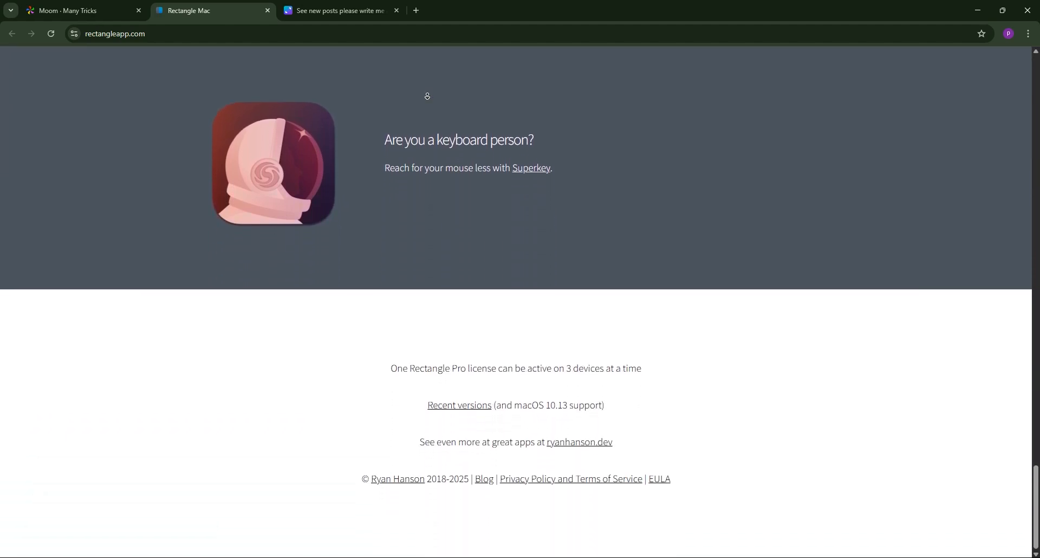
Switch to the Canva tab showing the Moom vs Rectangle comparison table.
click(338, 11)
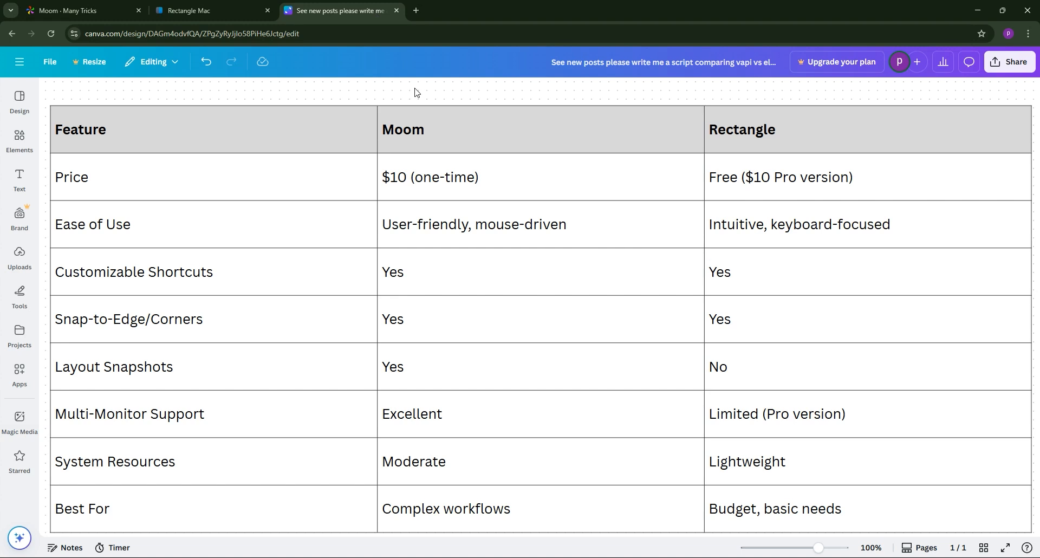
mouse_move(343, 4)
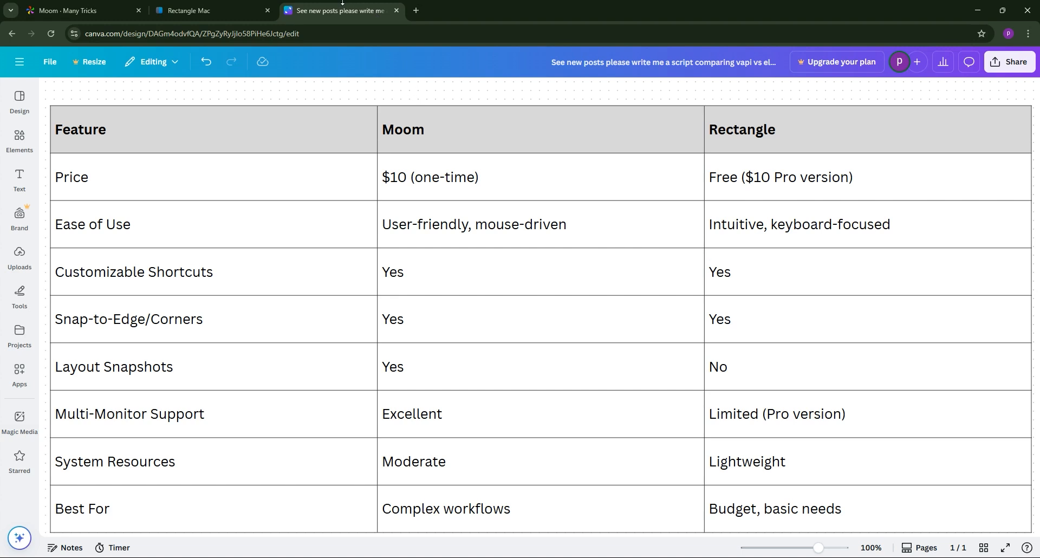
mouse_move(342, 11)
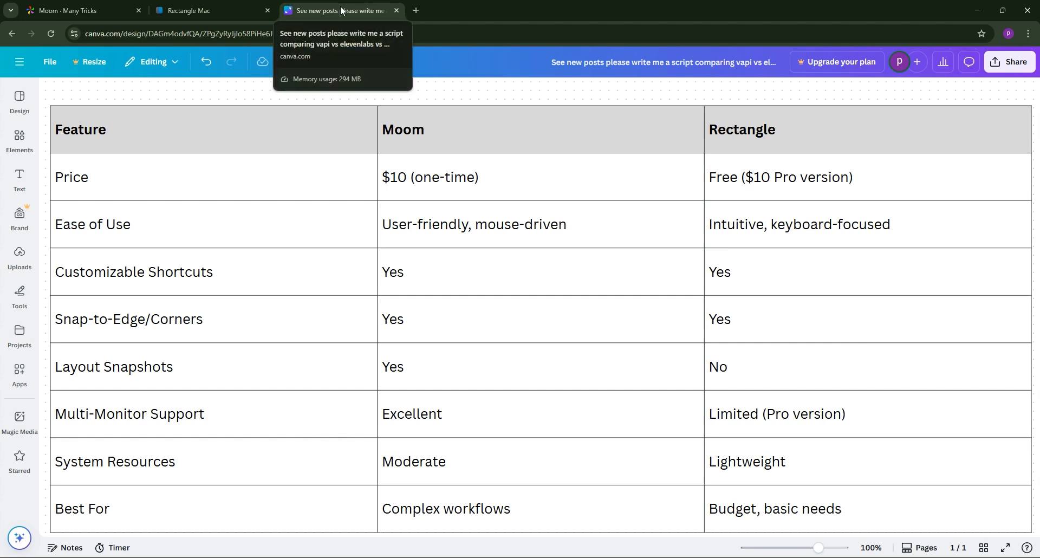